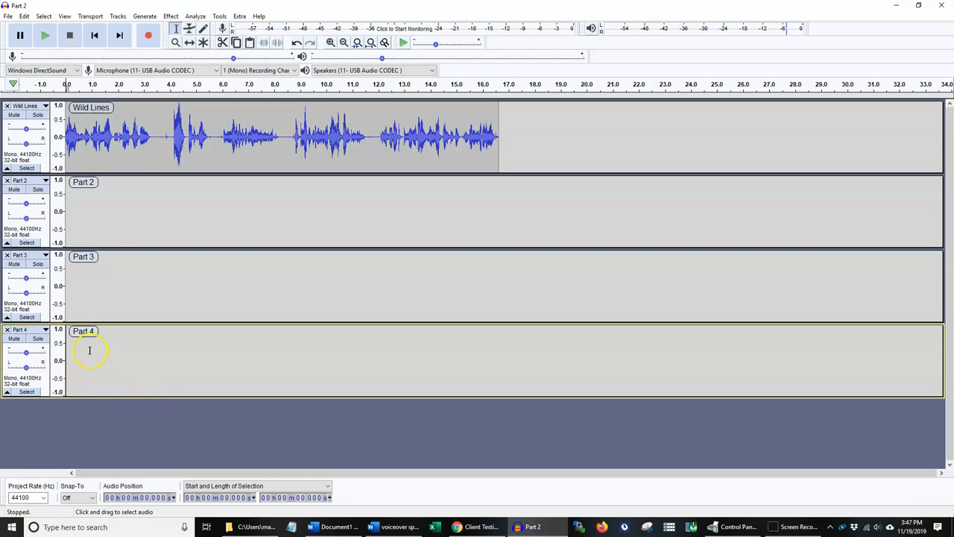
Cut the first take from Wild Lines and run the FOCUS DOWN 1 macro.
left_click(157, 146)
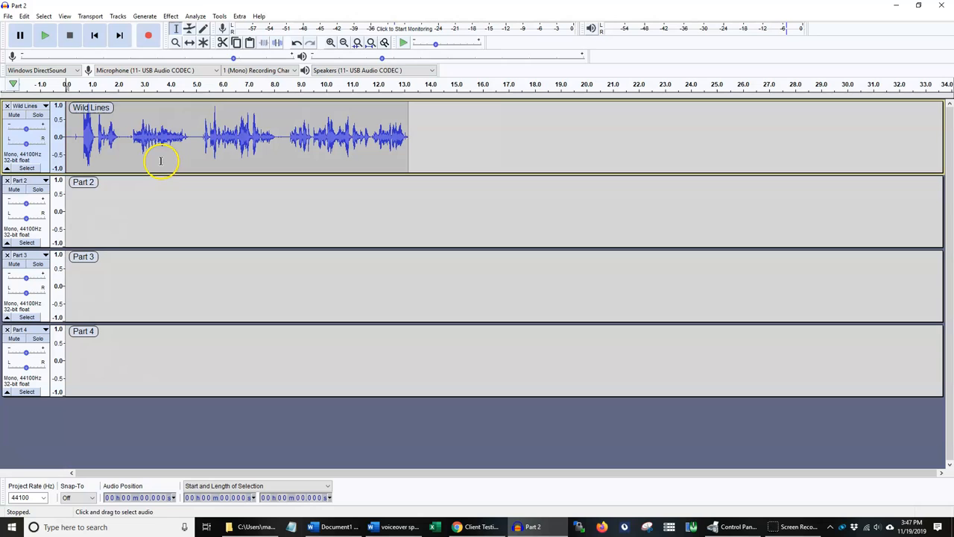
left_click(219, 15)
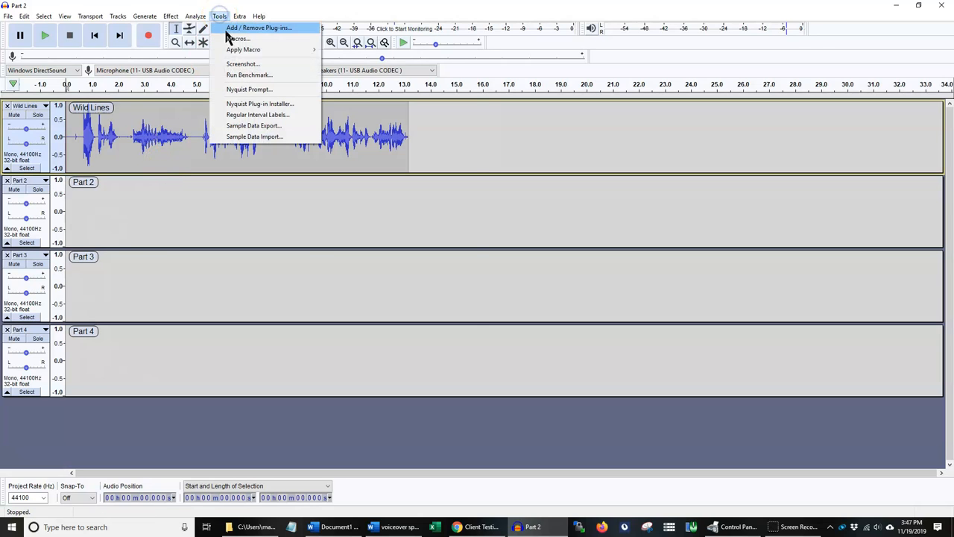
mouse_move(243, 49)
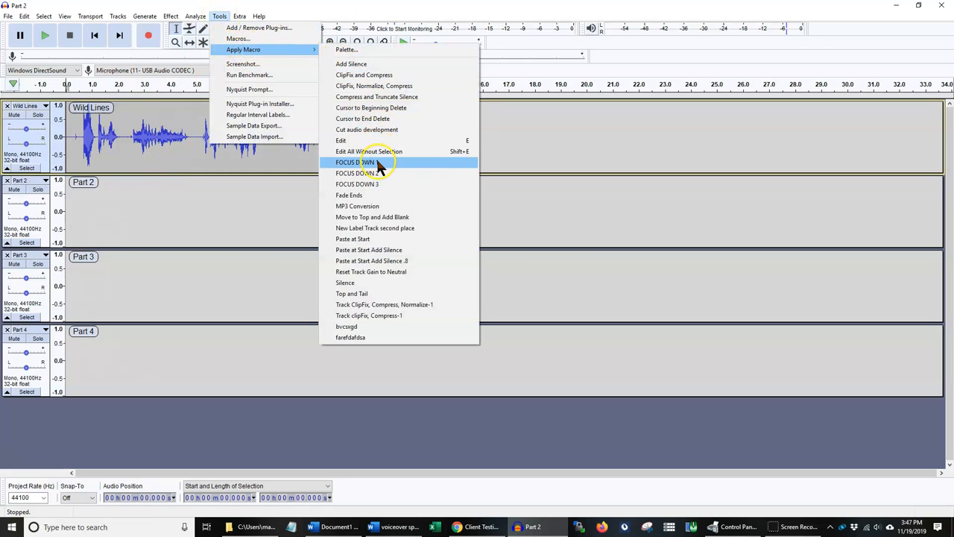
left_click(356, 161)
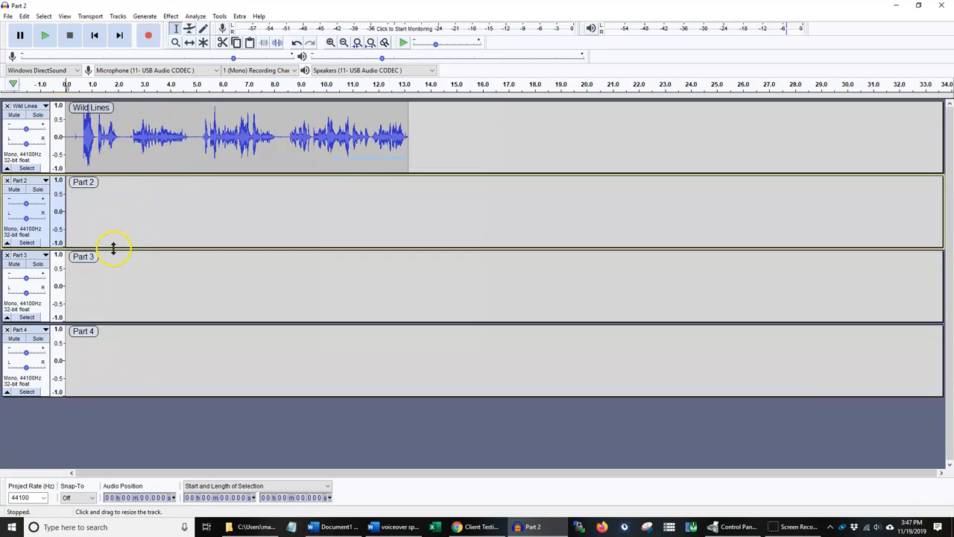
Run the Paste at Start Add Silence macro to place the take in Part 2.
left_click(219, 15)
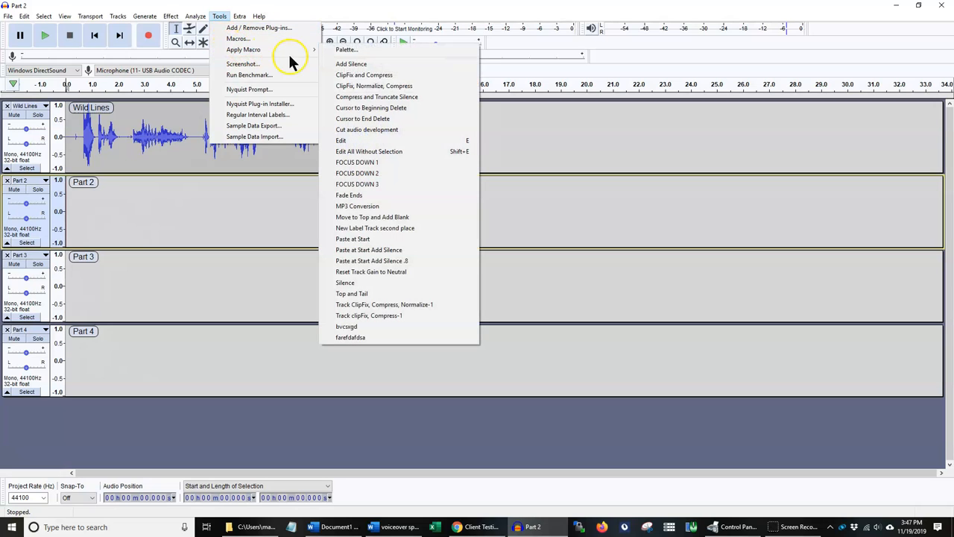
mouse_move(399, 251)
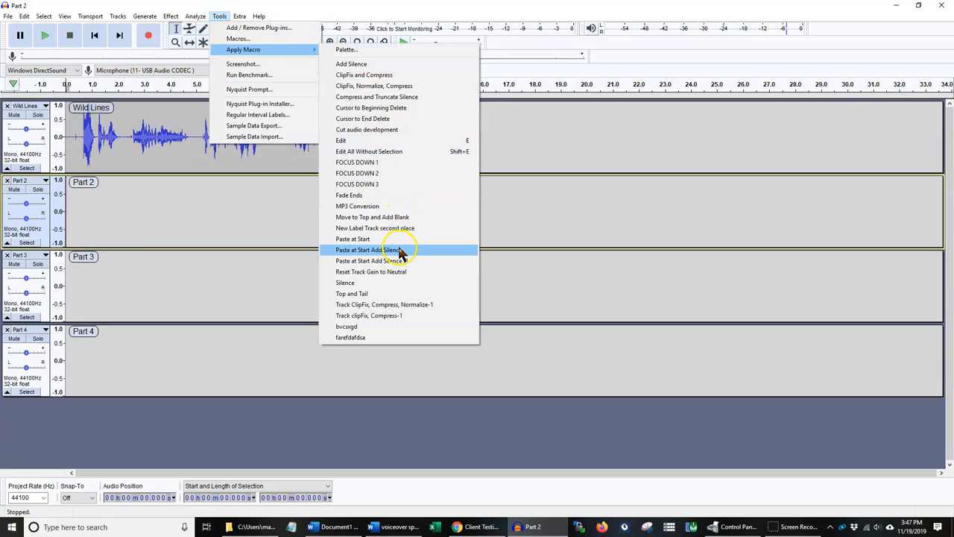
mouse_move(406, 254)
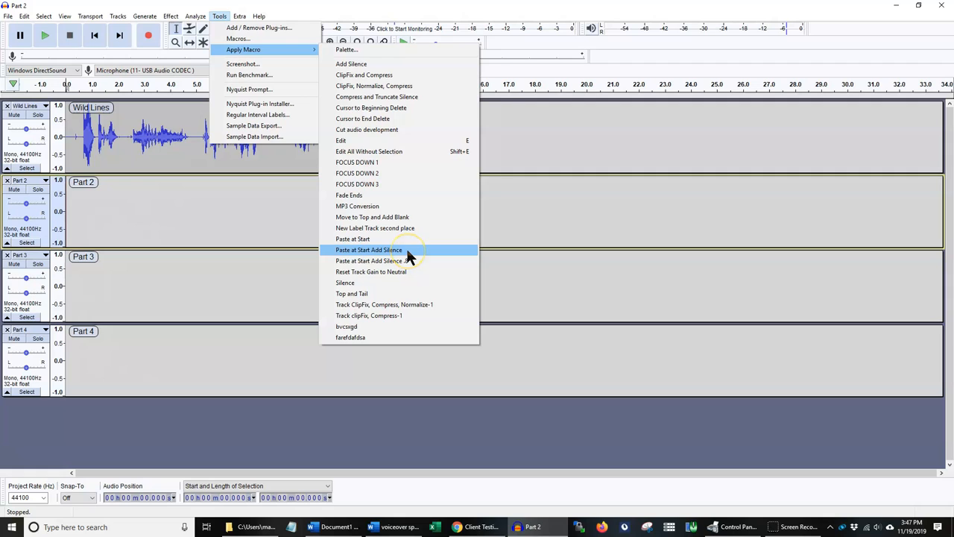
left_click(368, 251)
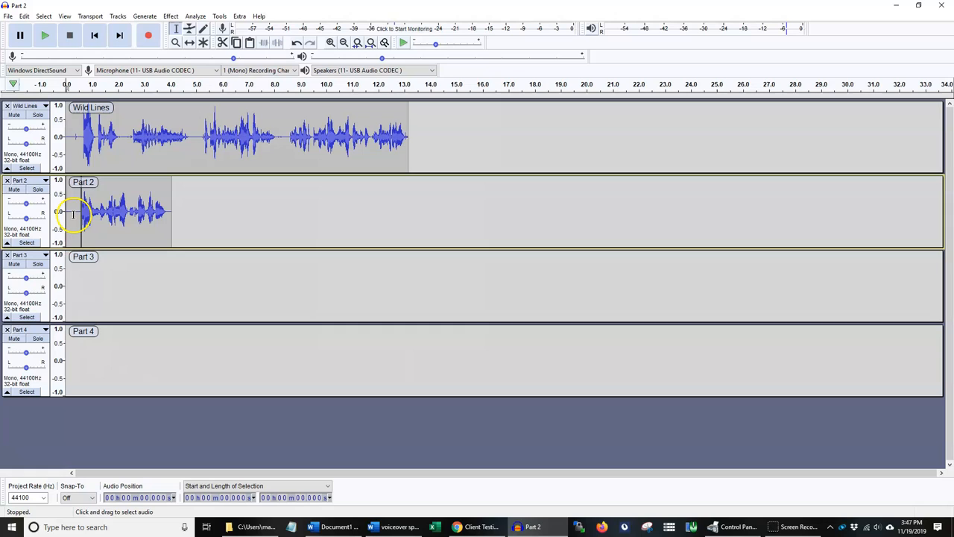
mouse_move(346, 217)
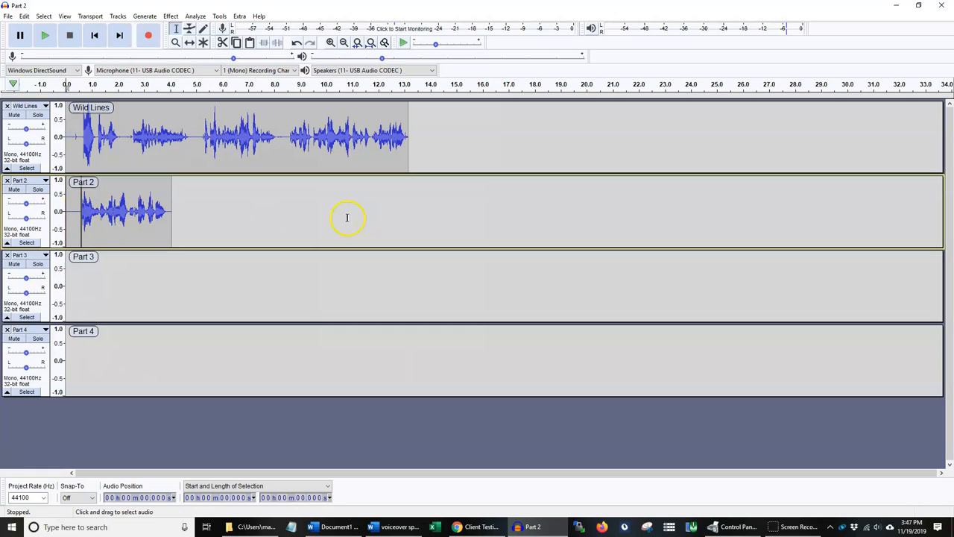
mouse_move(88, 221)
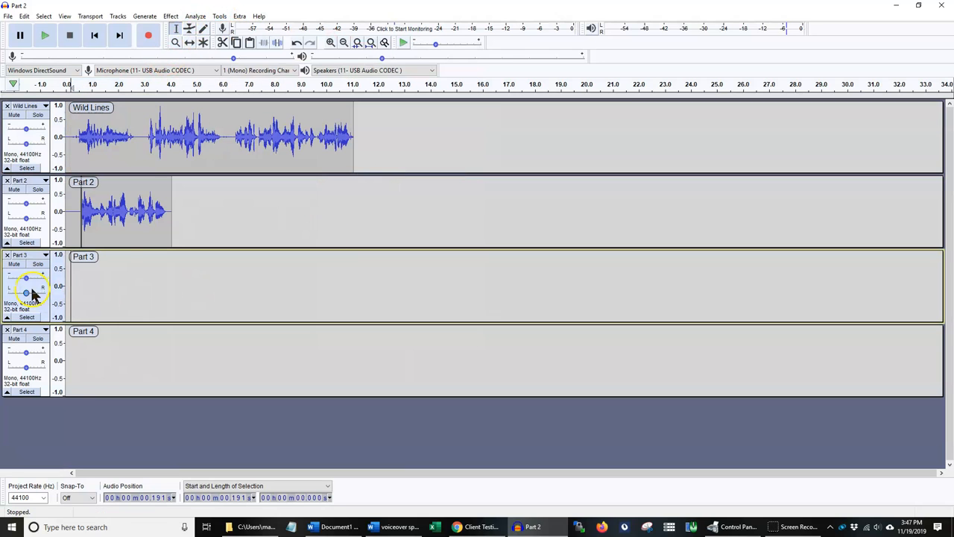
mouse_move(218, 15)
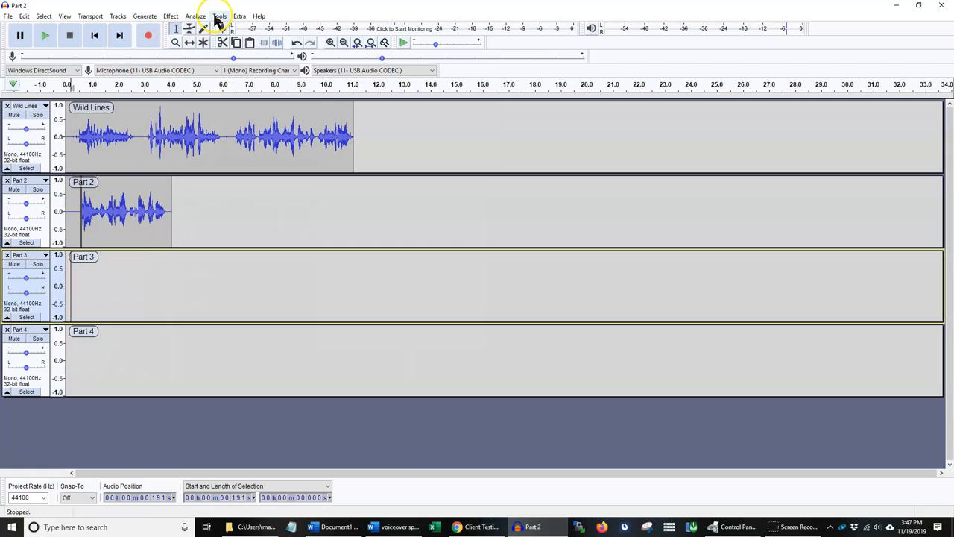
Cut the next Wild Lines take and paste it at the start of Part 3.
left_click(219, 15)
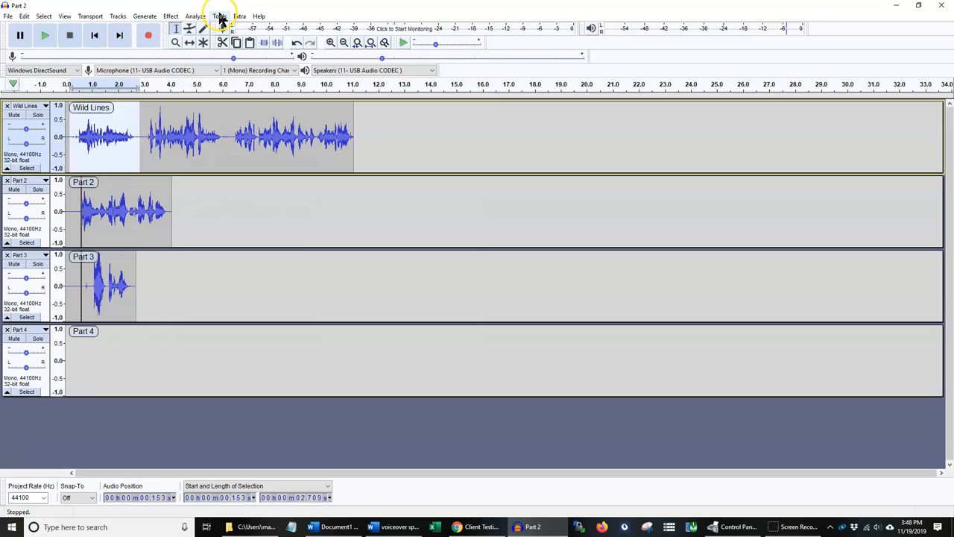
Cut another take and run FOCUS DOWN 2 toward the Part 4 track.
left_click(219, 15)
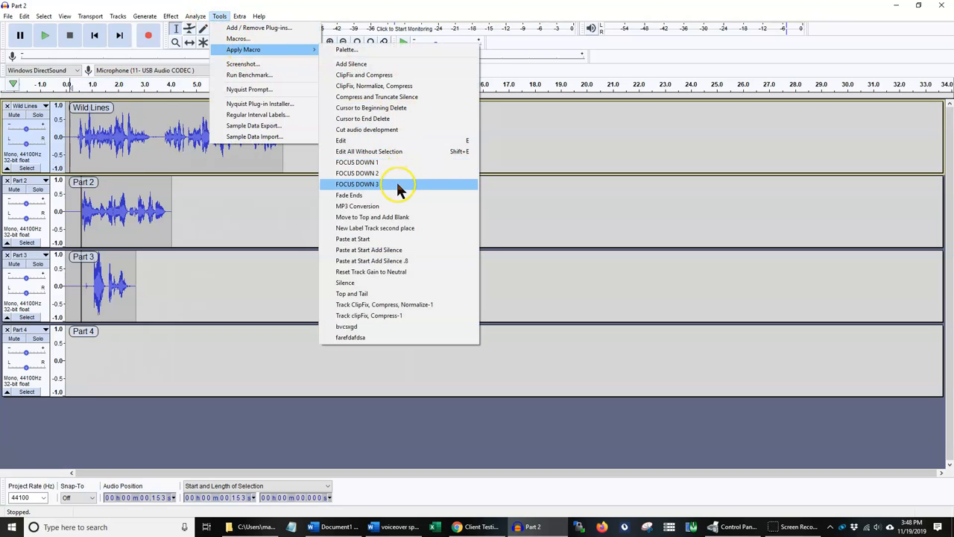
mouse_move(237, 39)
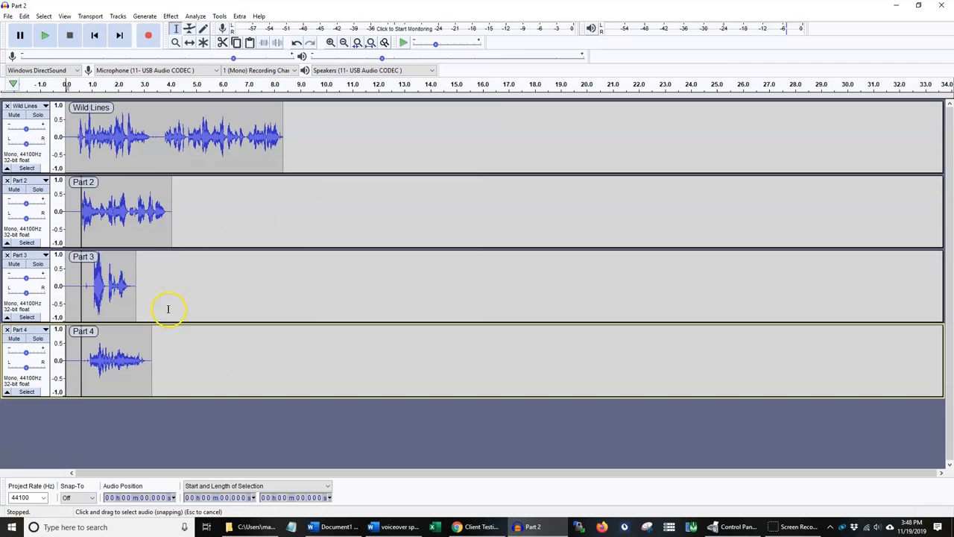
mouse_move(411, 316)
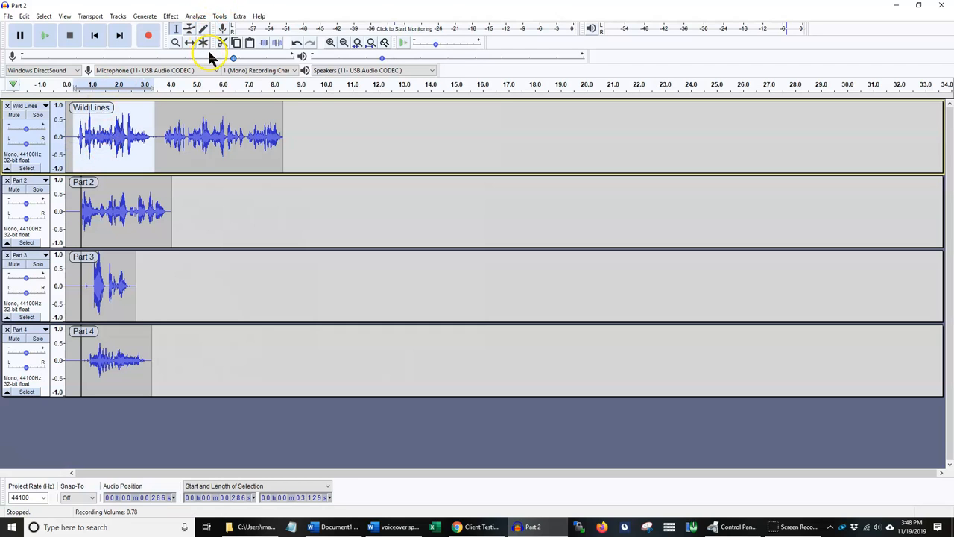
Cut the next take from Wild Lines and reach the FOCUS DOWN 2 macro.
left_click(219, 15)
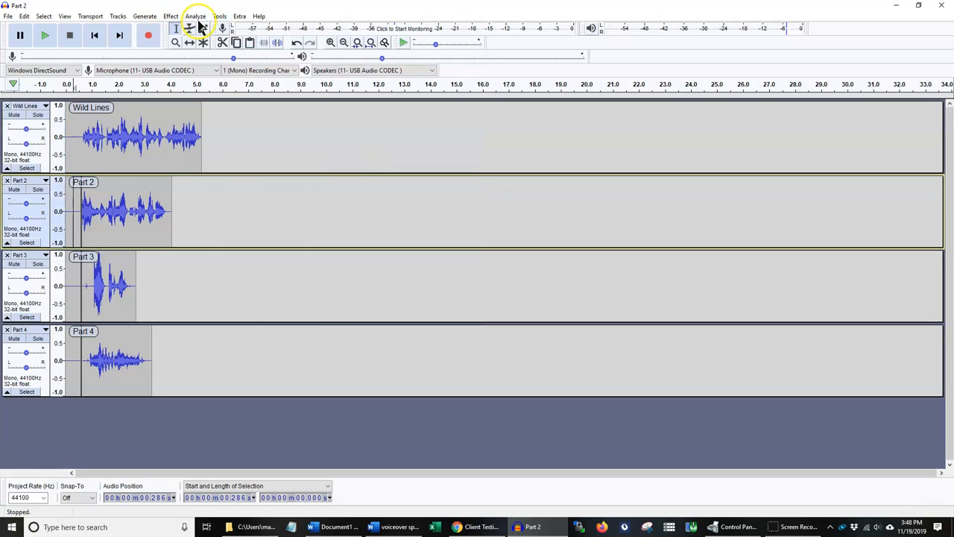
left_click(219, 14)
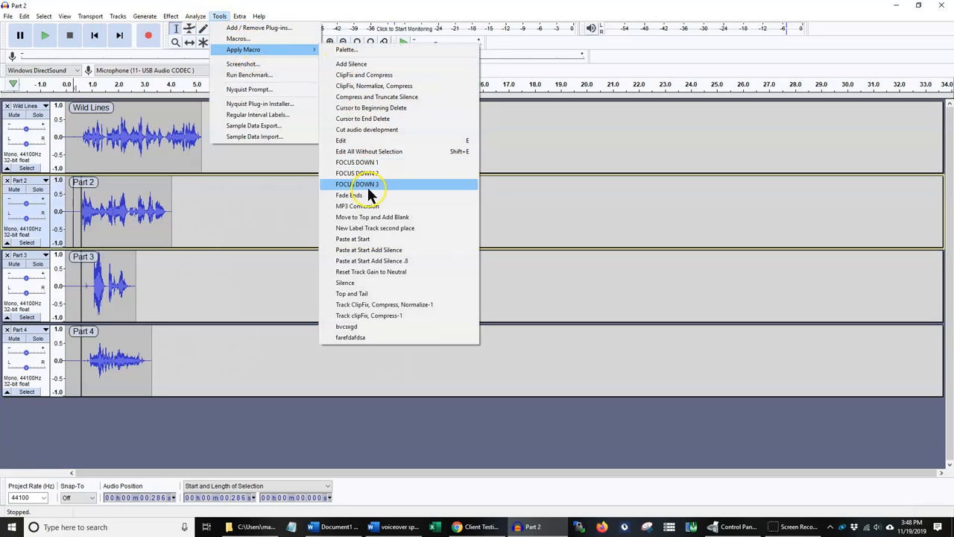